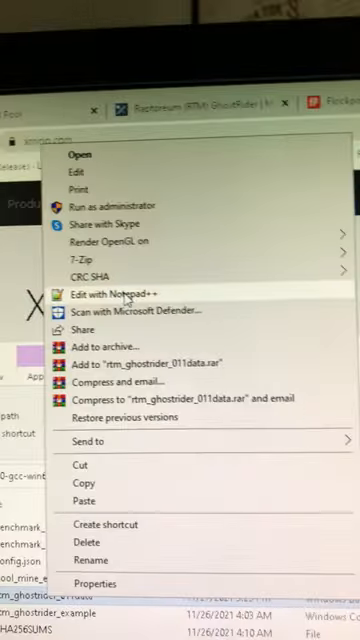
Open the Raptoreum XMRig miner batch file in Notepad++ via Edit with Notepad++
{"action": "left_click", "coordinate": [116, 292]}
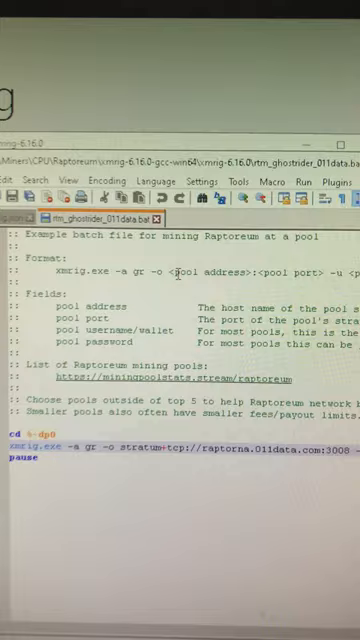